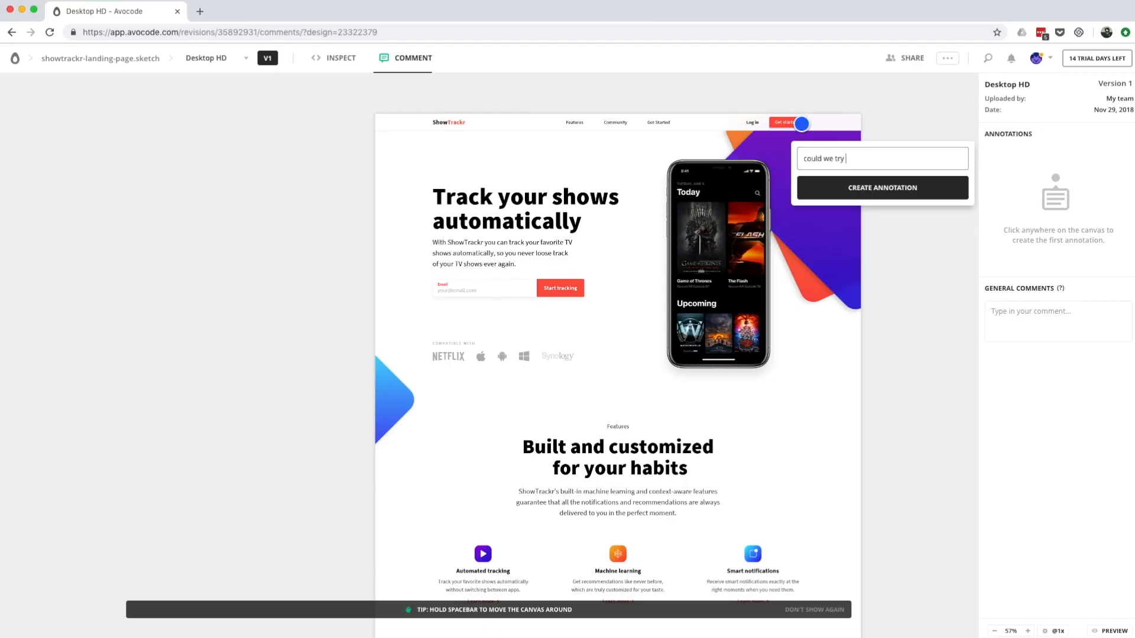
# Annotate the Get started button and email form with 'same here - purple p' requests.
pyautogui.click(882, 188)
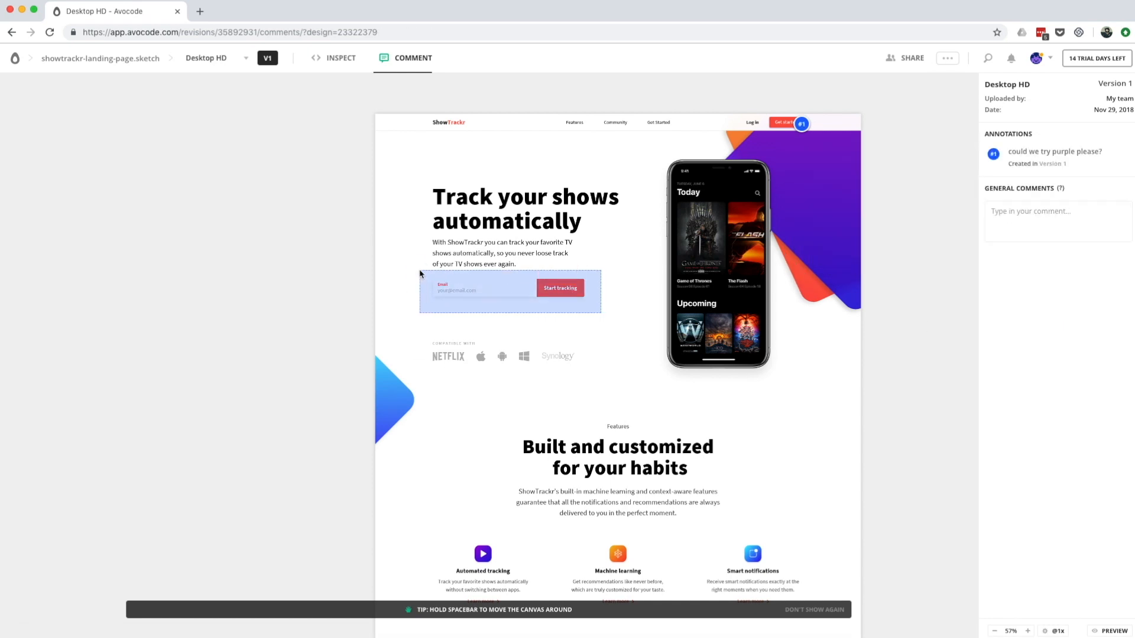
pyautogui.write('same here - purple p')
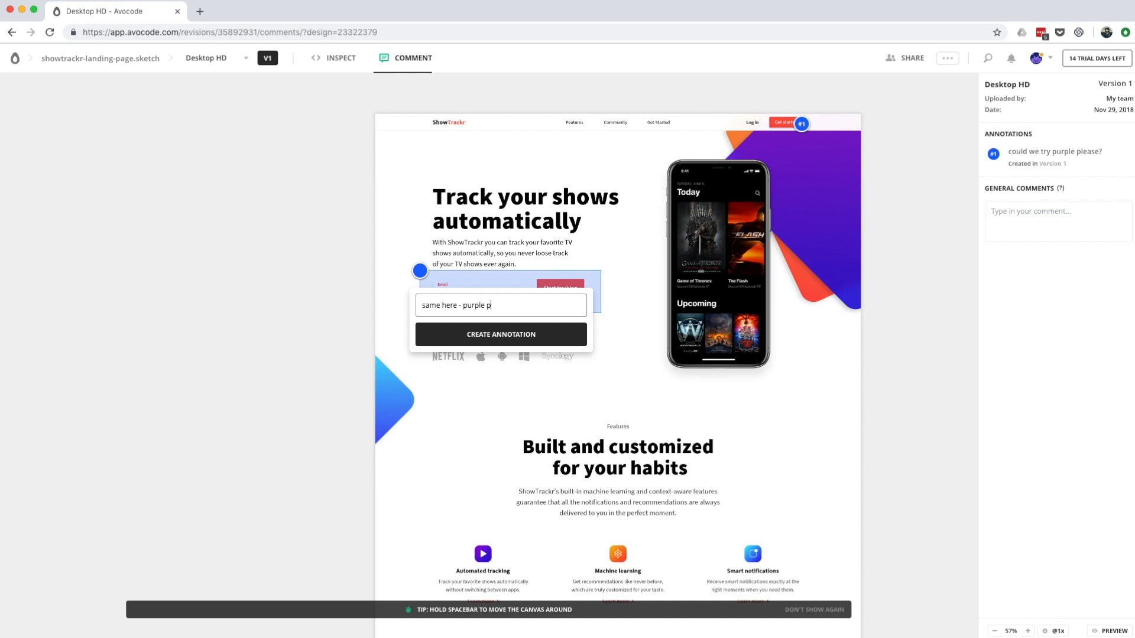
pyautogui.click(501, 334)
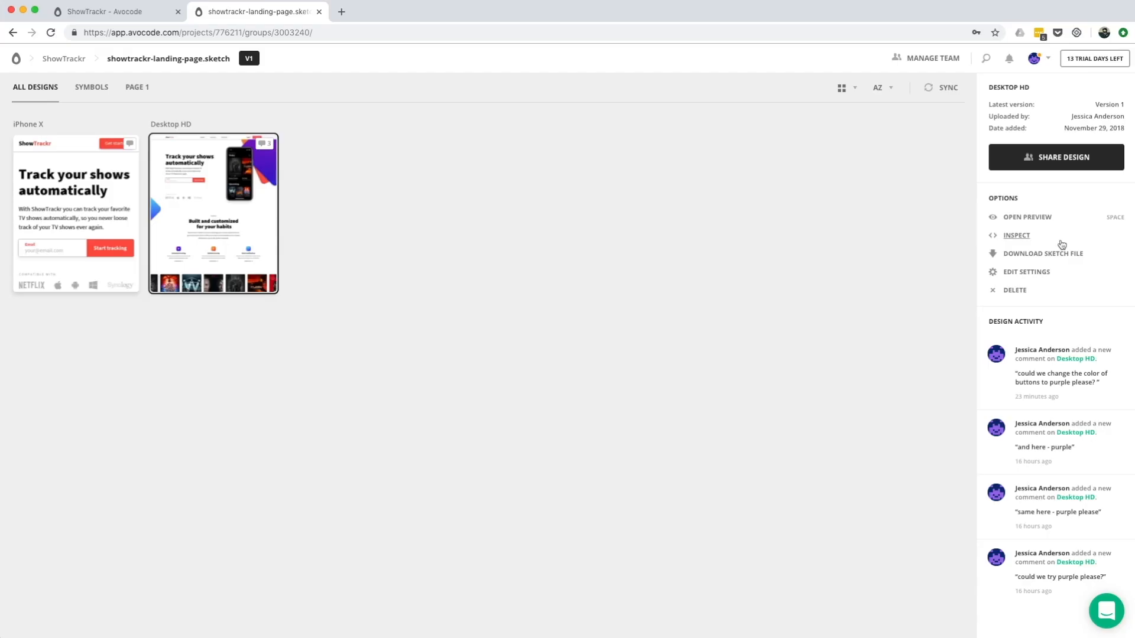
# Select the Desktop HD design on All Designs to view its recent comments.
pyautogui.click(1044, 253)
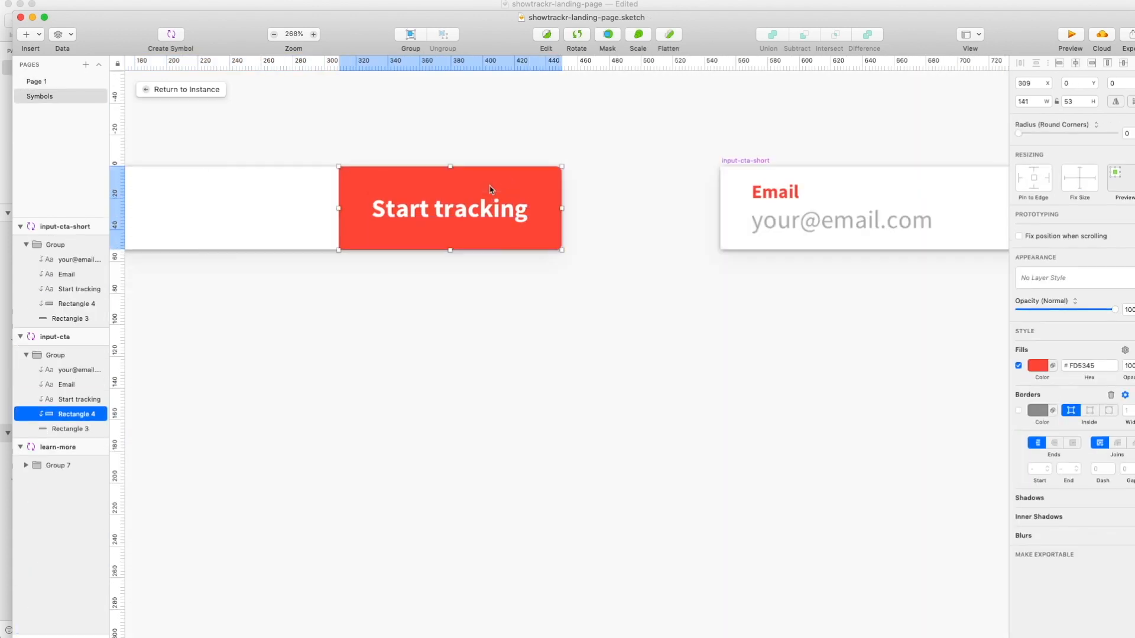
# Recolour the Start tracking button fill purple and sync all artboards to Avocode.
pyautogui.click(1034, 366)
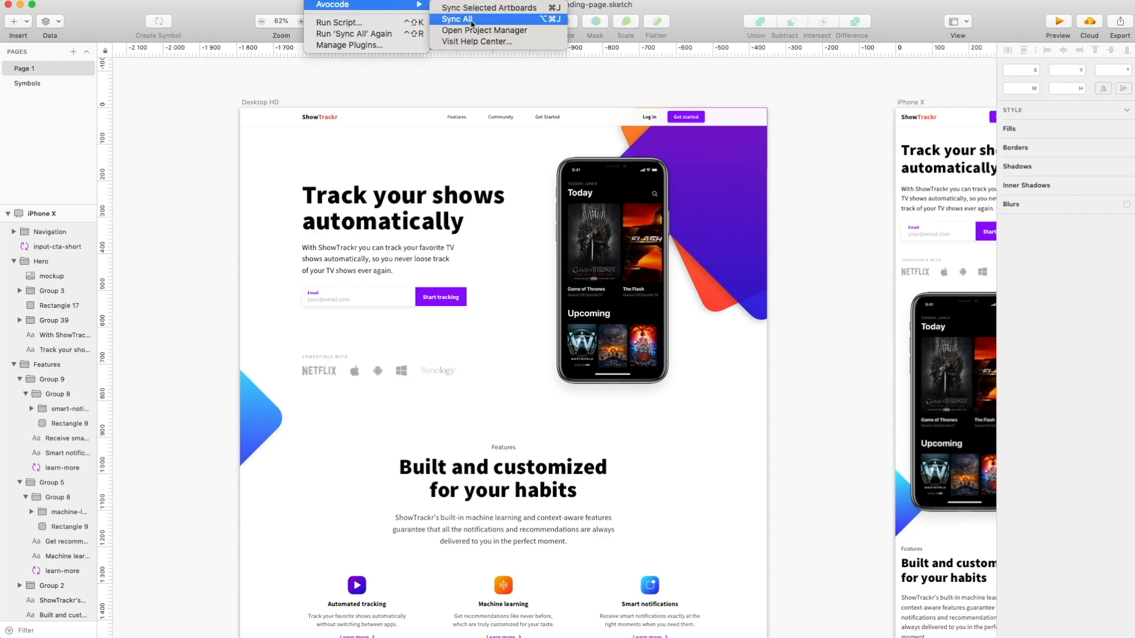
pyautogui.click(458, 18)
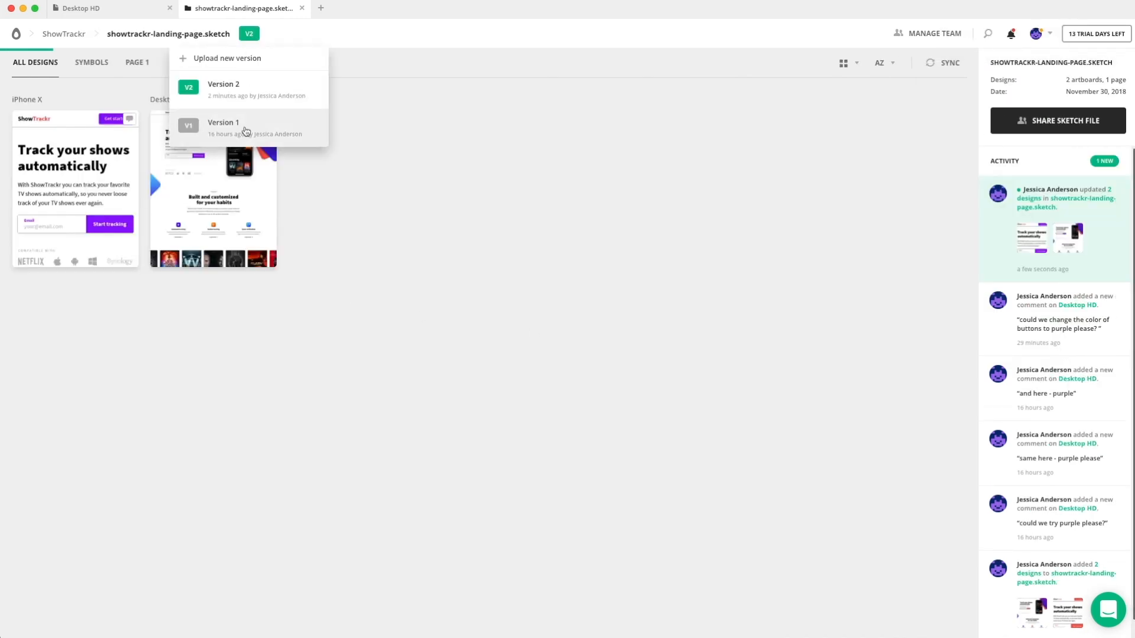
# Open Version 2 of Desktop HD and scroll through its purple-button comments.
pyautogui.click(451, 125)
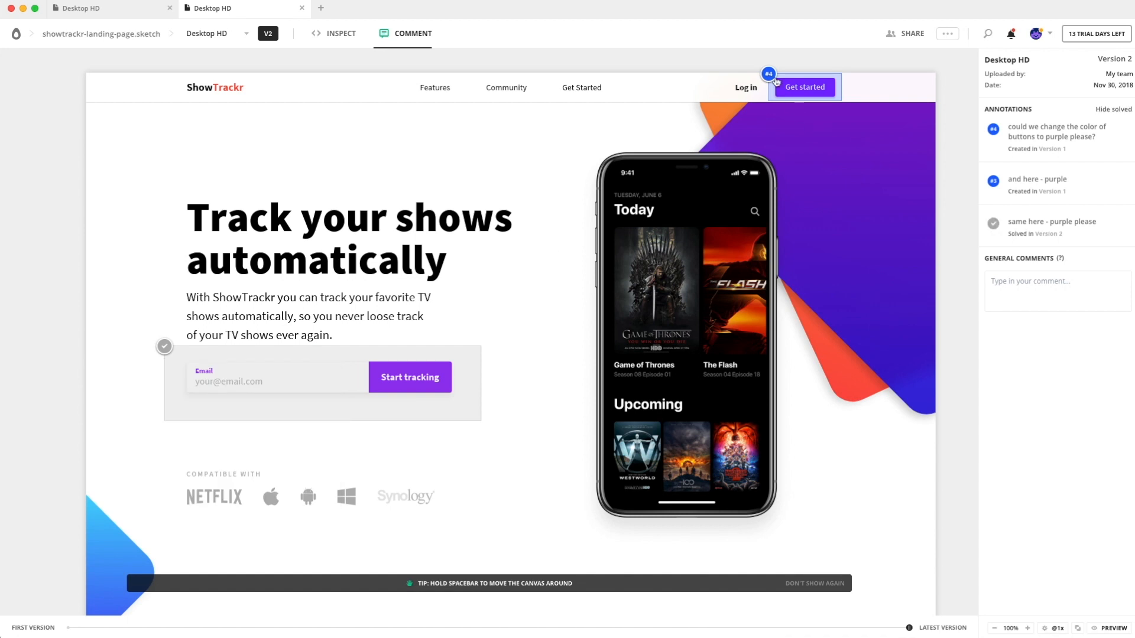
pyautogui.scroll(-3)
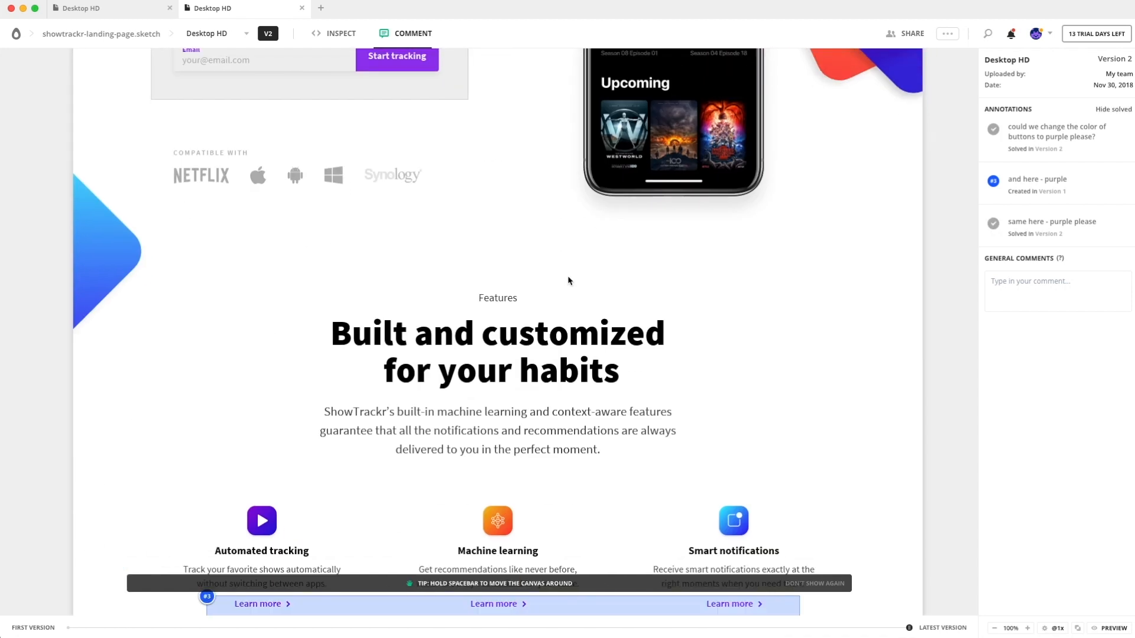